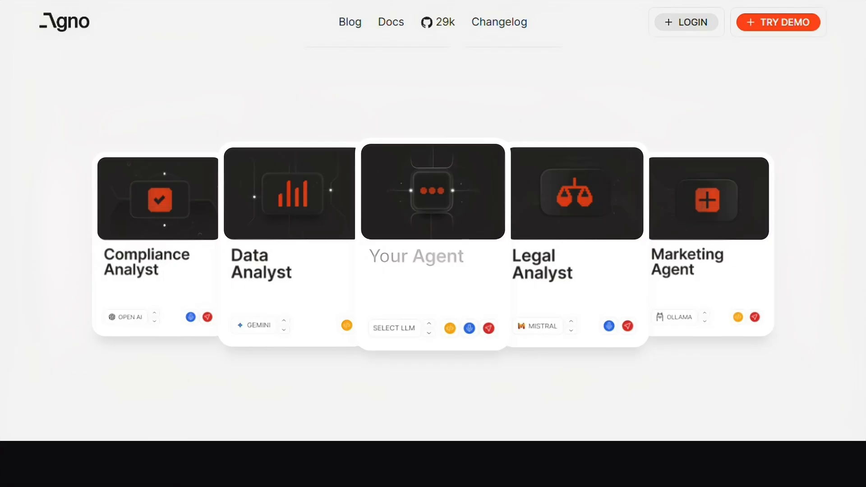
- Scroll past the agent cards to the 'Build high performance Agents' section
{"action": "scroll", "scroll_direction": "down", "scroll_amount": 3}
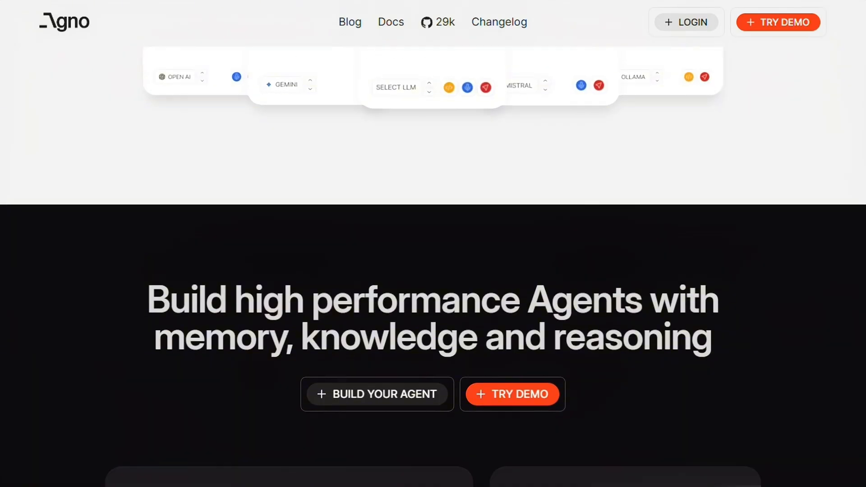
{"action": "scroll", "scroll_direction": "down", "scroll_amount": 3}
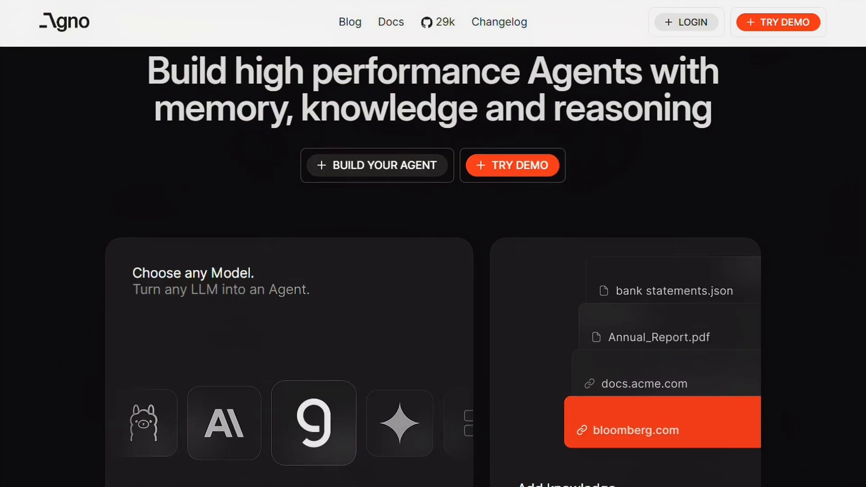
- Scroll through the Model, Knowledge, Memory and Tools cards to 'Build, ship and monitor'
{"action": "scroll", "scroll_direction": "down", "scroll_amount": 3}
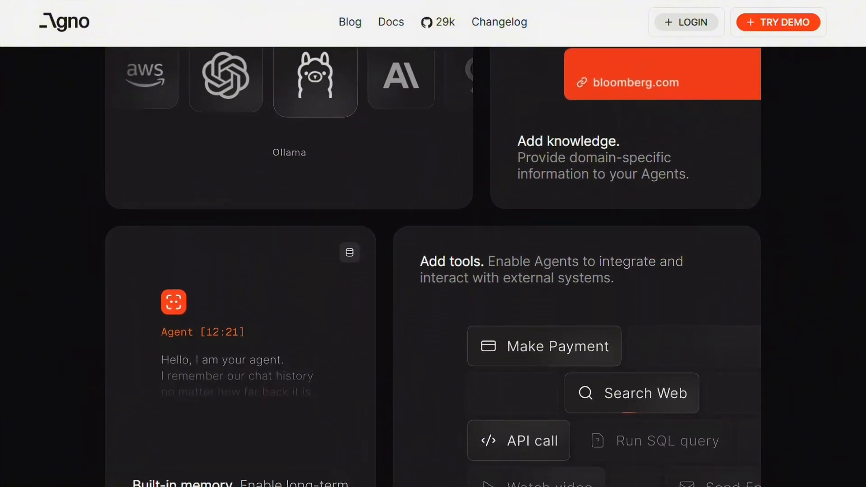
{"action": "scroll", "scroll_direction": "down", "scroll_amount": 3}
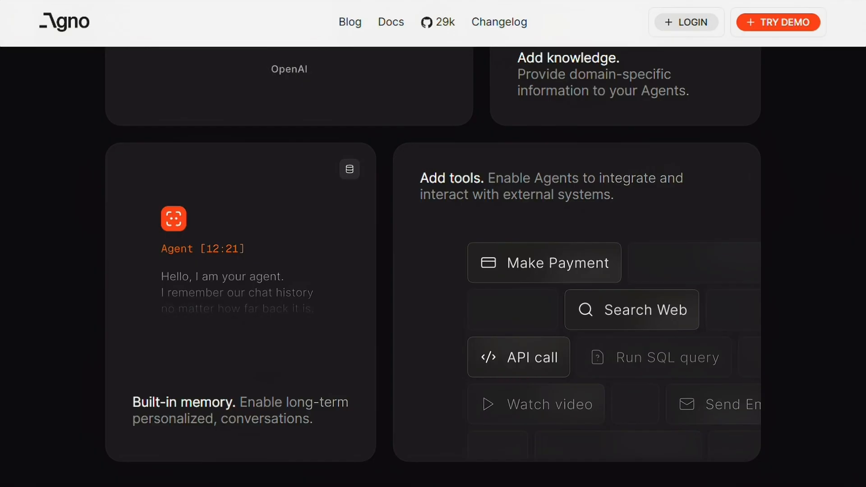
{"action": "scroll", "scroll_direction": "down", "scroll_amount": 3}
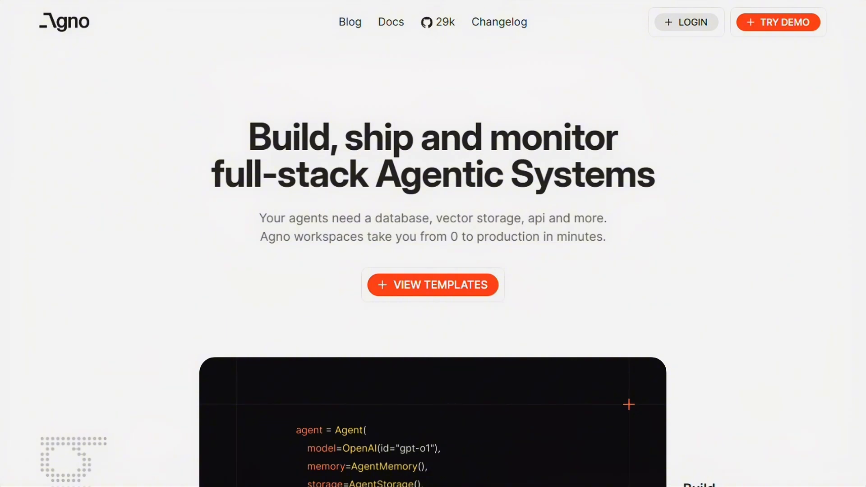
- Scroll past the code sample and Monitor and Improve panel to the Pricing plans
{"action": "scroll", "scroll_direction": "down", "scroll_amount": 3}
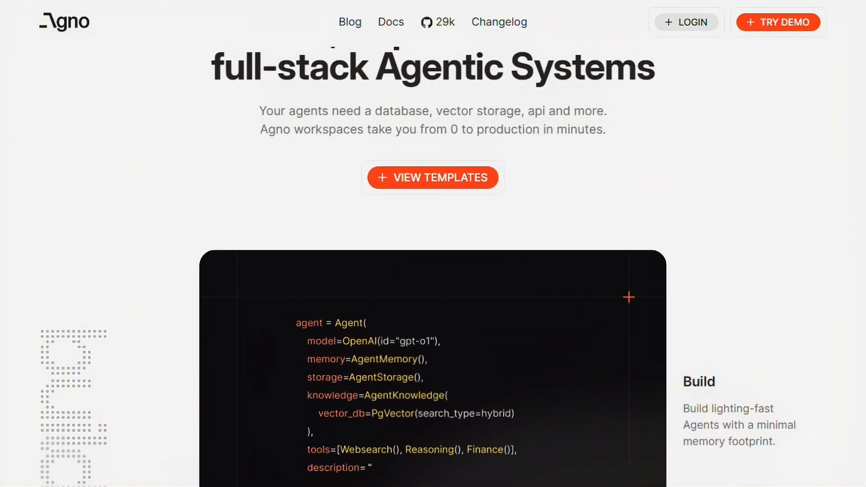
{"action": "scroll", "scroll_direction": "down", "scroll_amount": 3}
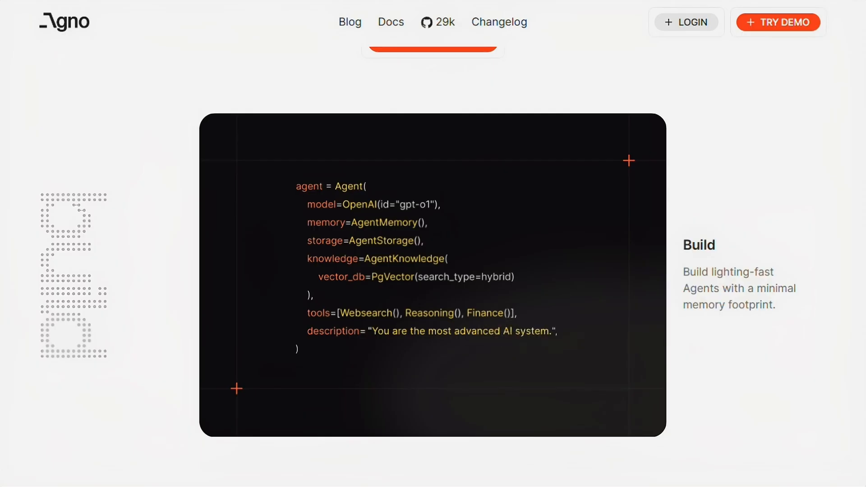
{"action": "scroll", "scroll_direction": "down", "scroll_amount": 3}
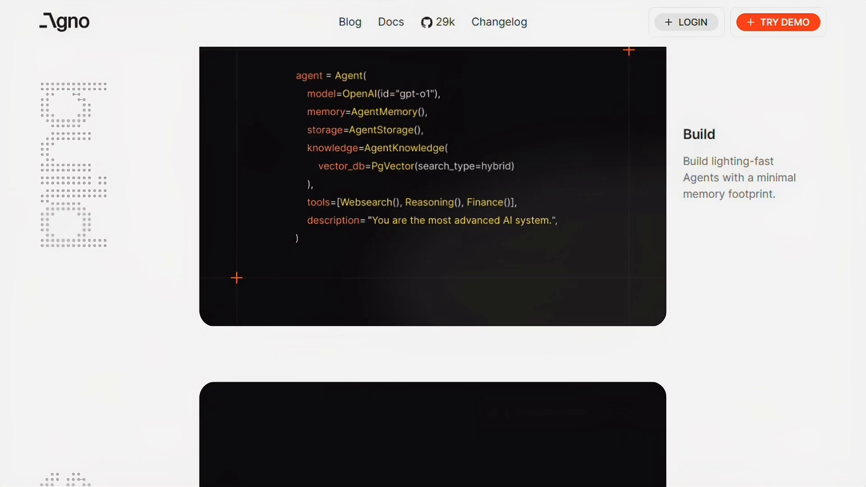
{"action": "scroll", "scroll_direction": "down", "scroll_amount": 3}
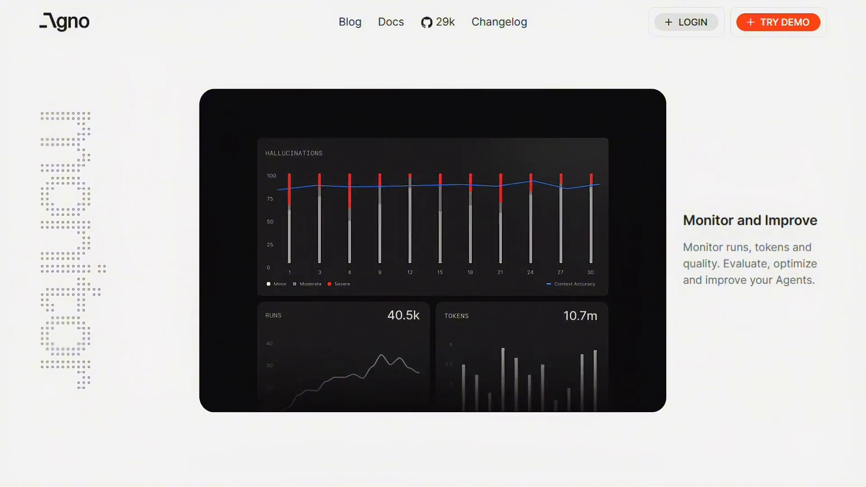
{"action": "scroll", "scroll_direction": "down", "scroll_amount": 3}
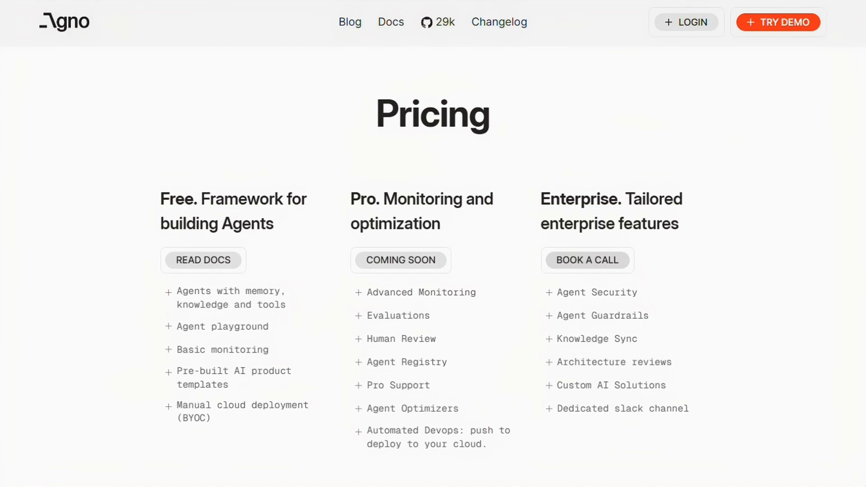
{"action": "scroll", "scroll_direction": "down", "scroll_amount": 3}
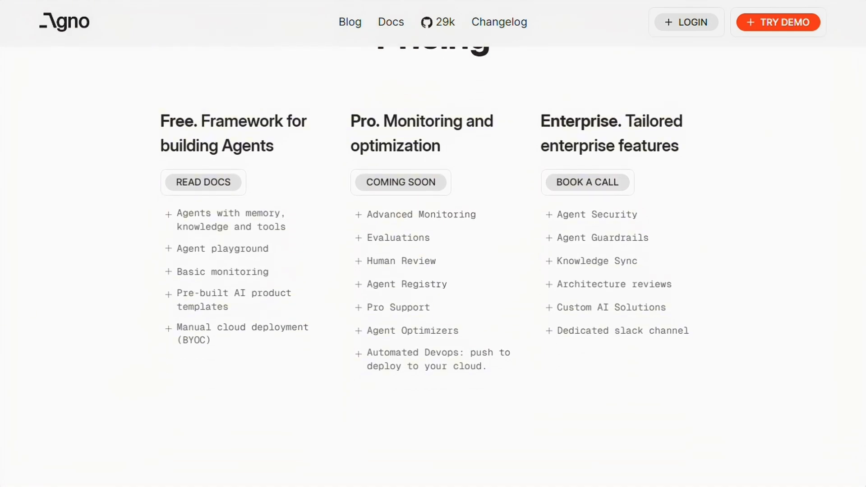
- Go to the Agno GitHub repository via the GitHub 29k link in the top nav
{"action": "left_click", "coordinate": [438, 22]}
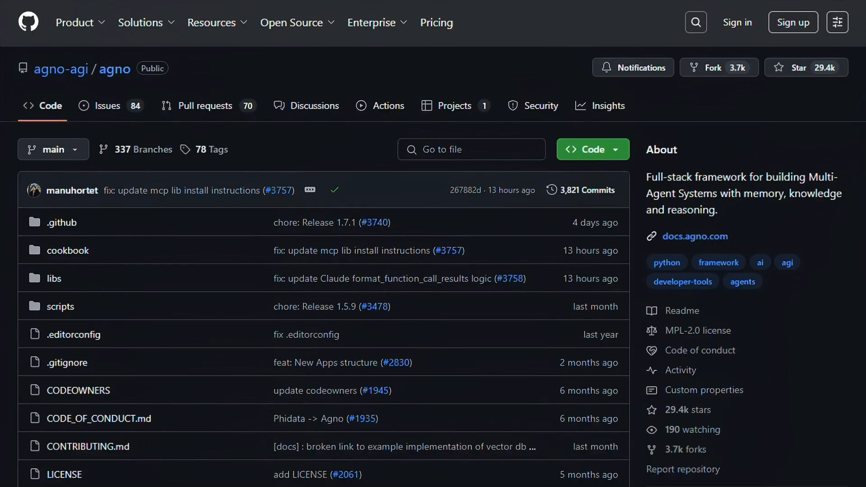
- Scroll the README through installation to the 'Example - Reasoning Agent' section
{"action": "scroll", "scroll_direction": "down", "scroll_amount": 3}
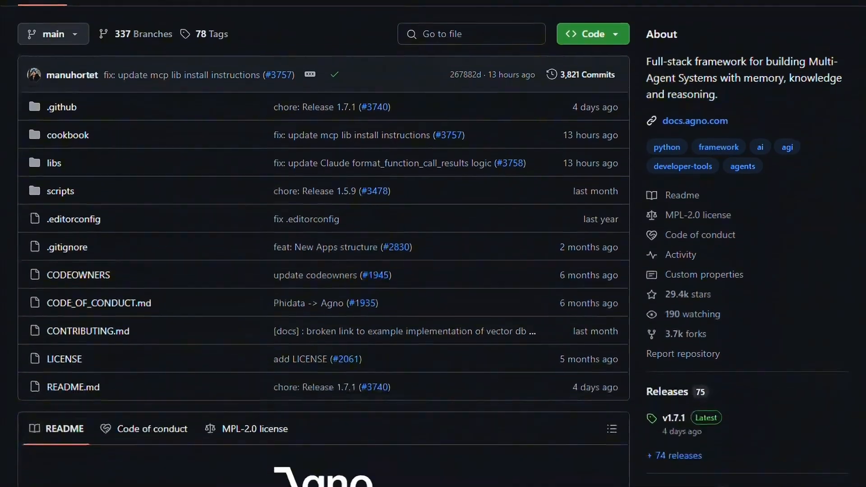
{"action": "scroll", "scroll_direction": "down", "scroll_amount": 3}
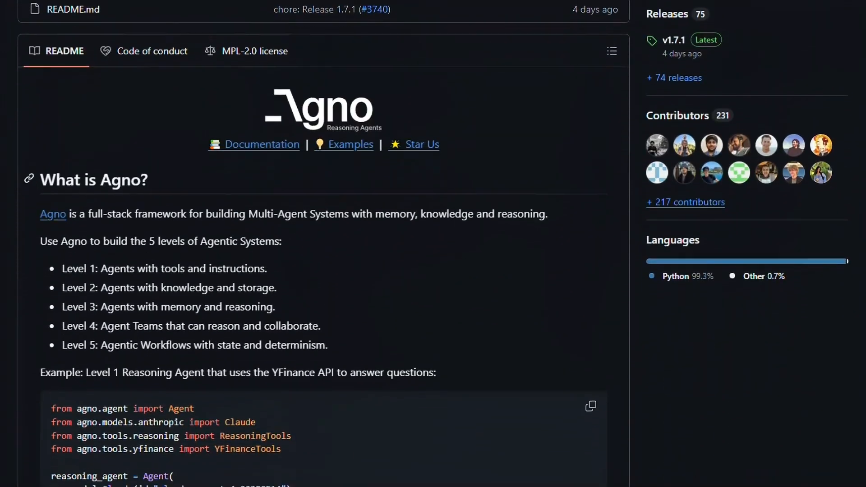
{"action": "scroll", "scroll_direction": "down", "scroll_amount": 3}
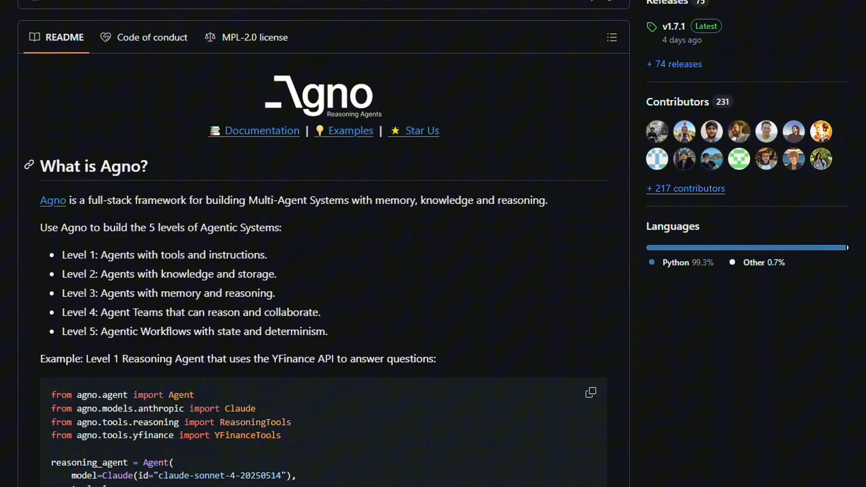
{"action": "scroll", "scroll_direction": "down", "scroll_amount": 3}
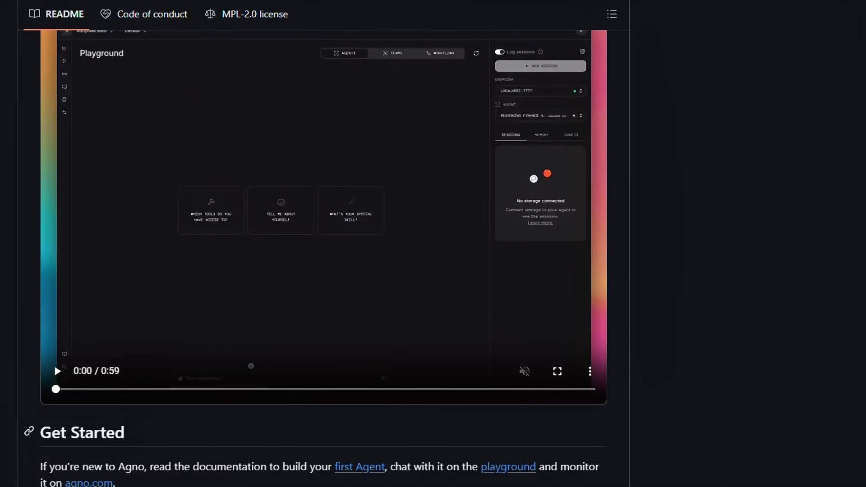
{"action": "scroll", "scroll_direction": "down", "scroll_amount": 3}
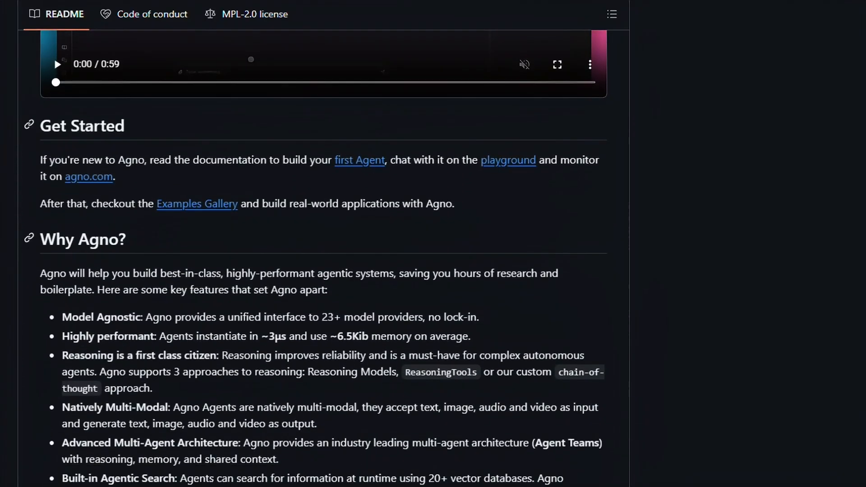
{"action": "scroll", "scroll_direction": "down", "scroll_amount": 3}
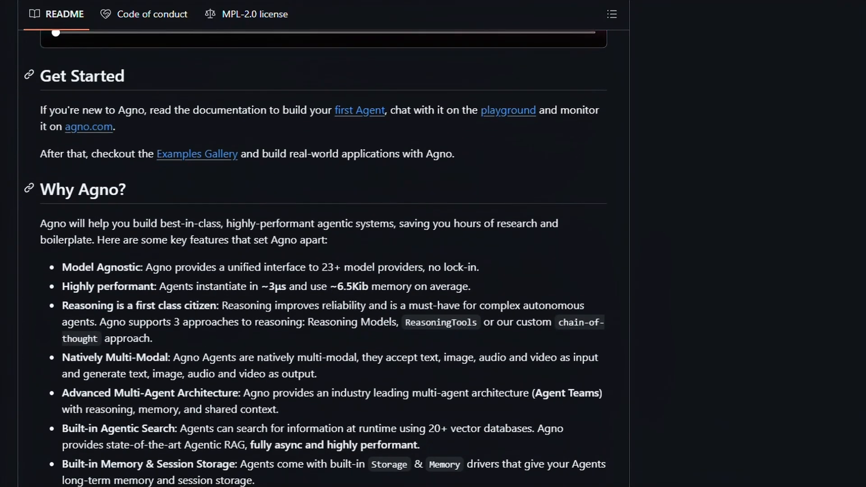
{"action": "scroll", "scroll_direction": "down", "scroll_amount": 3}
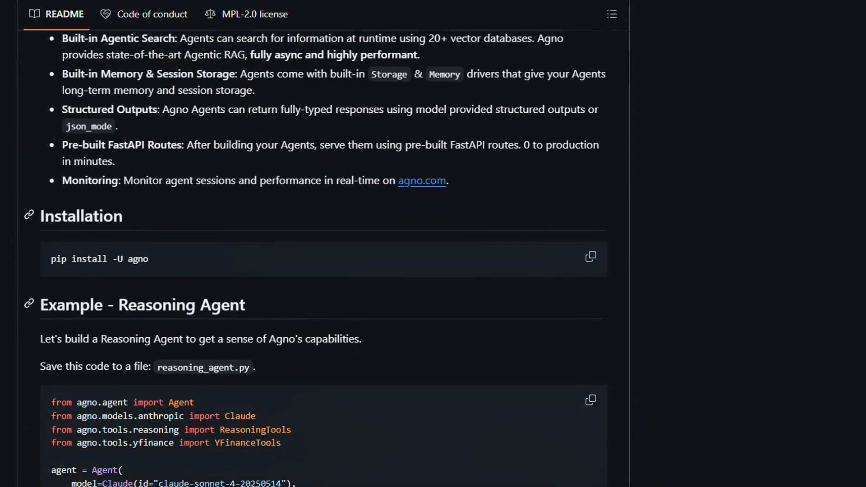
{"action": "scroll", "scroll_direction": "down", "scroll_amount": 3}
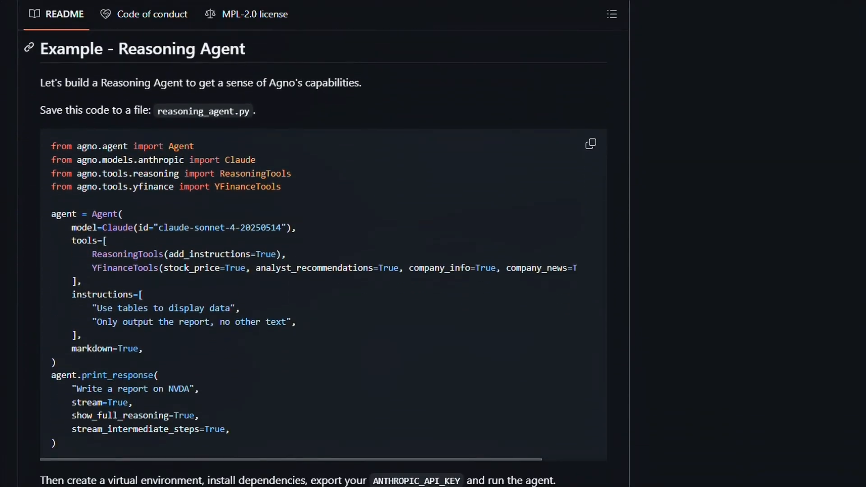
{"action": "scroll", "scroll_direction": "down", "scroll_amount": 3}
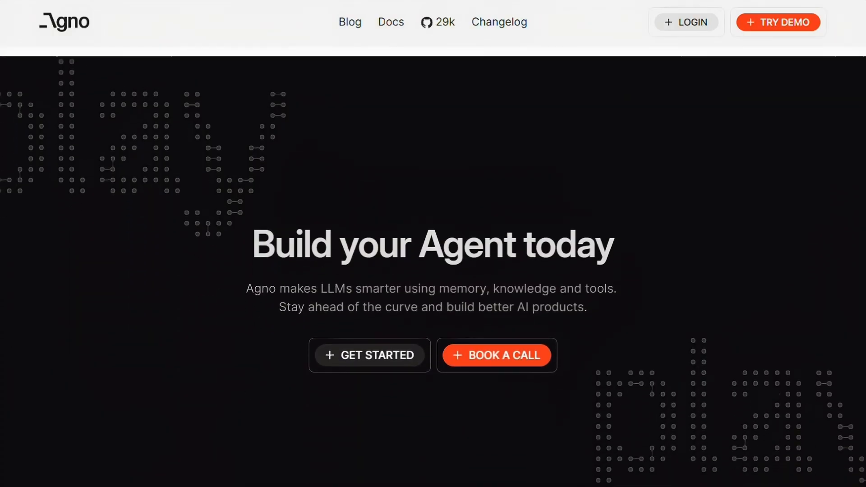
- Scroll to the 'Connect with us' footer and Discourse community, then back to the hero
{"action": "scroll", "scroll_direction": "down", "scroll_amount": 3}
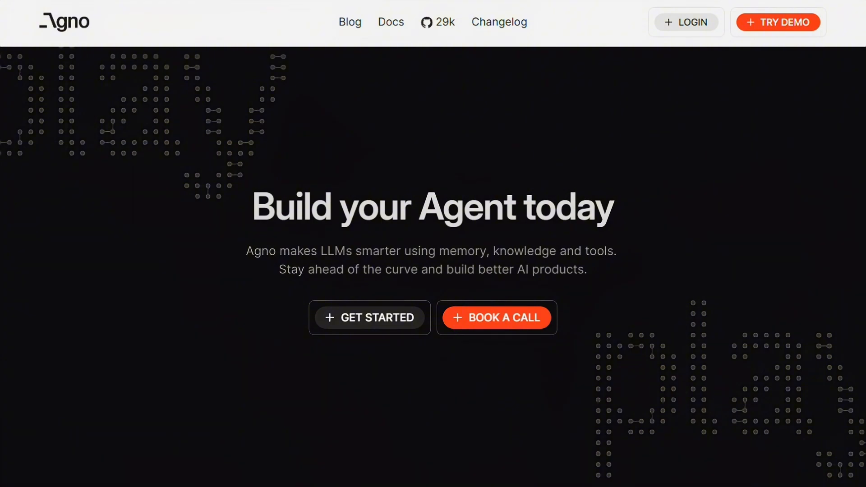
{"action": "scroll", "scroll_direction": "down", "scroll_amount": 3}
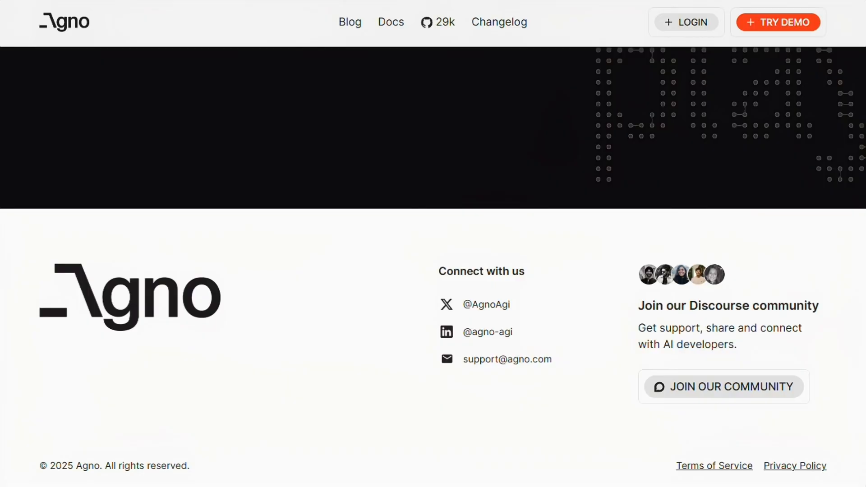
{"action": "scroll", "scroll_direction": "up", "scroll_amount": 3}
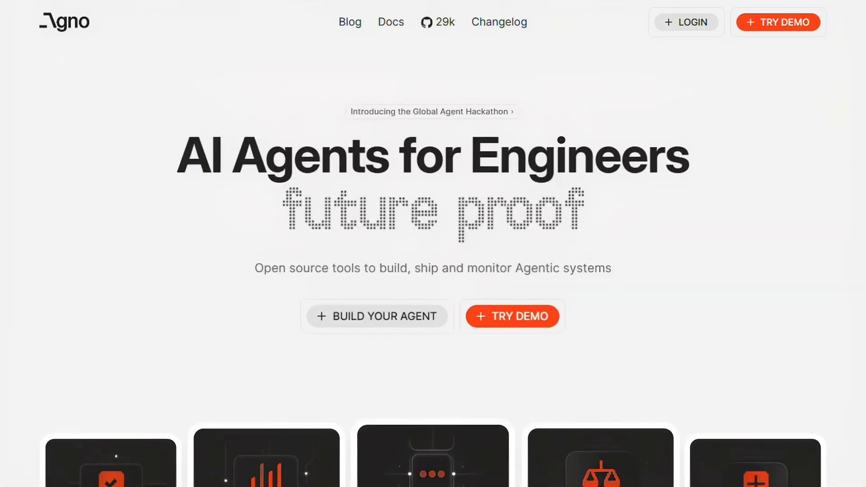